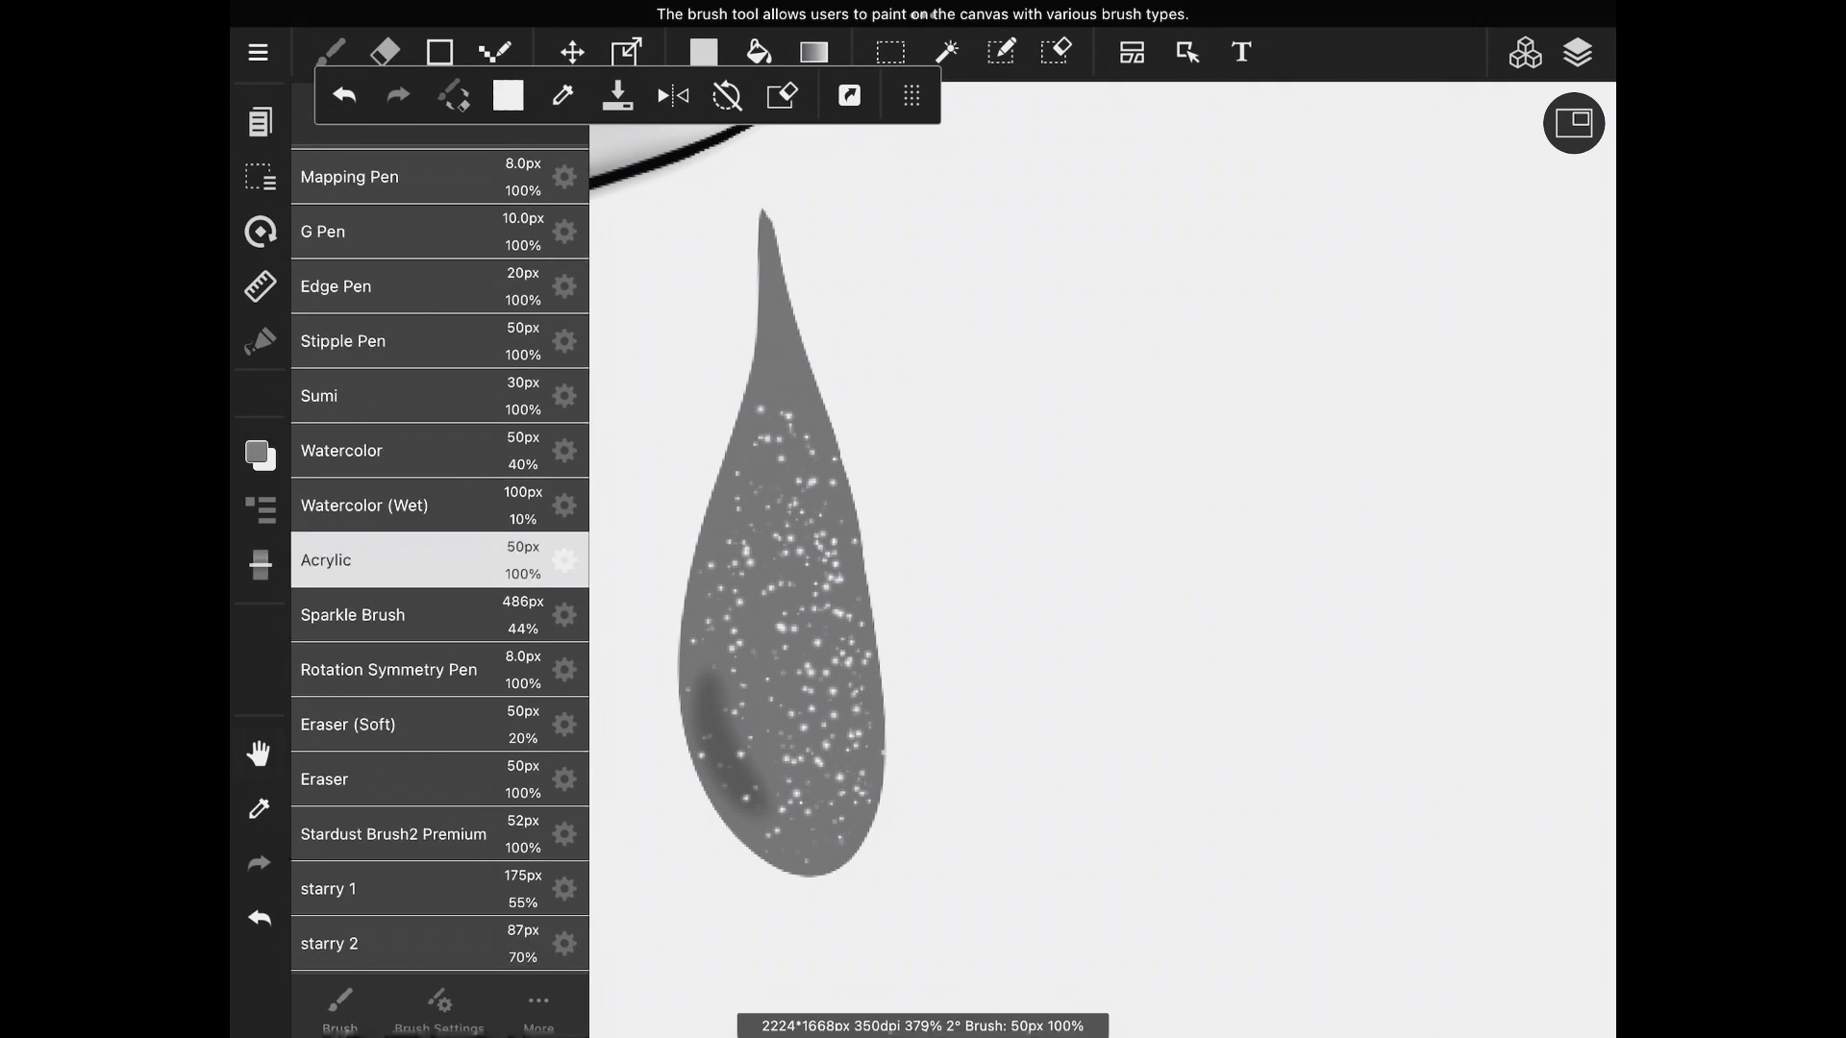
# Step: Select the Blur brush and reduce its size to 24px for softening the sparkles
pyautogui.click(564, 561)
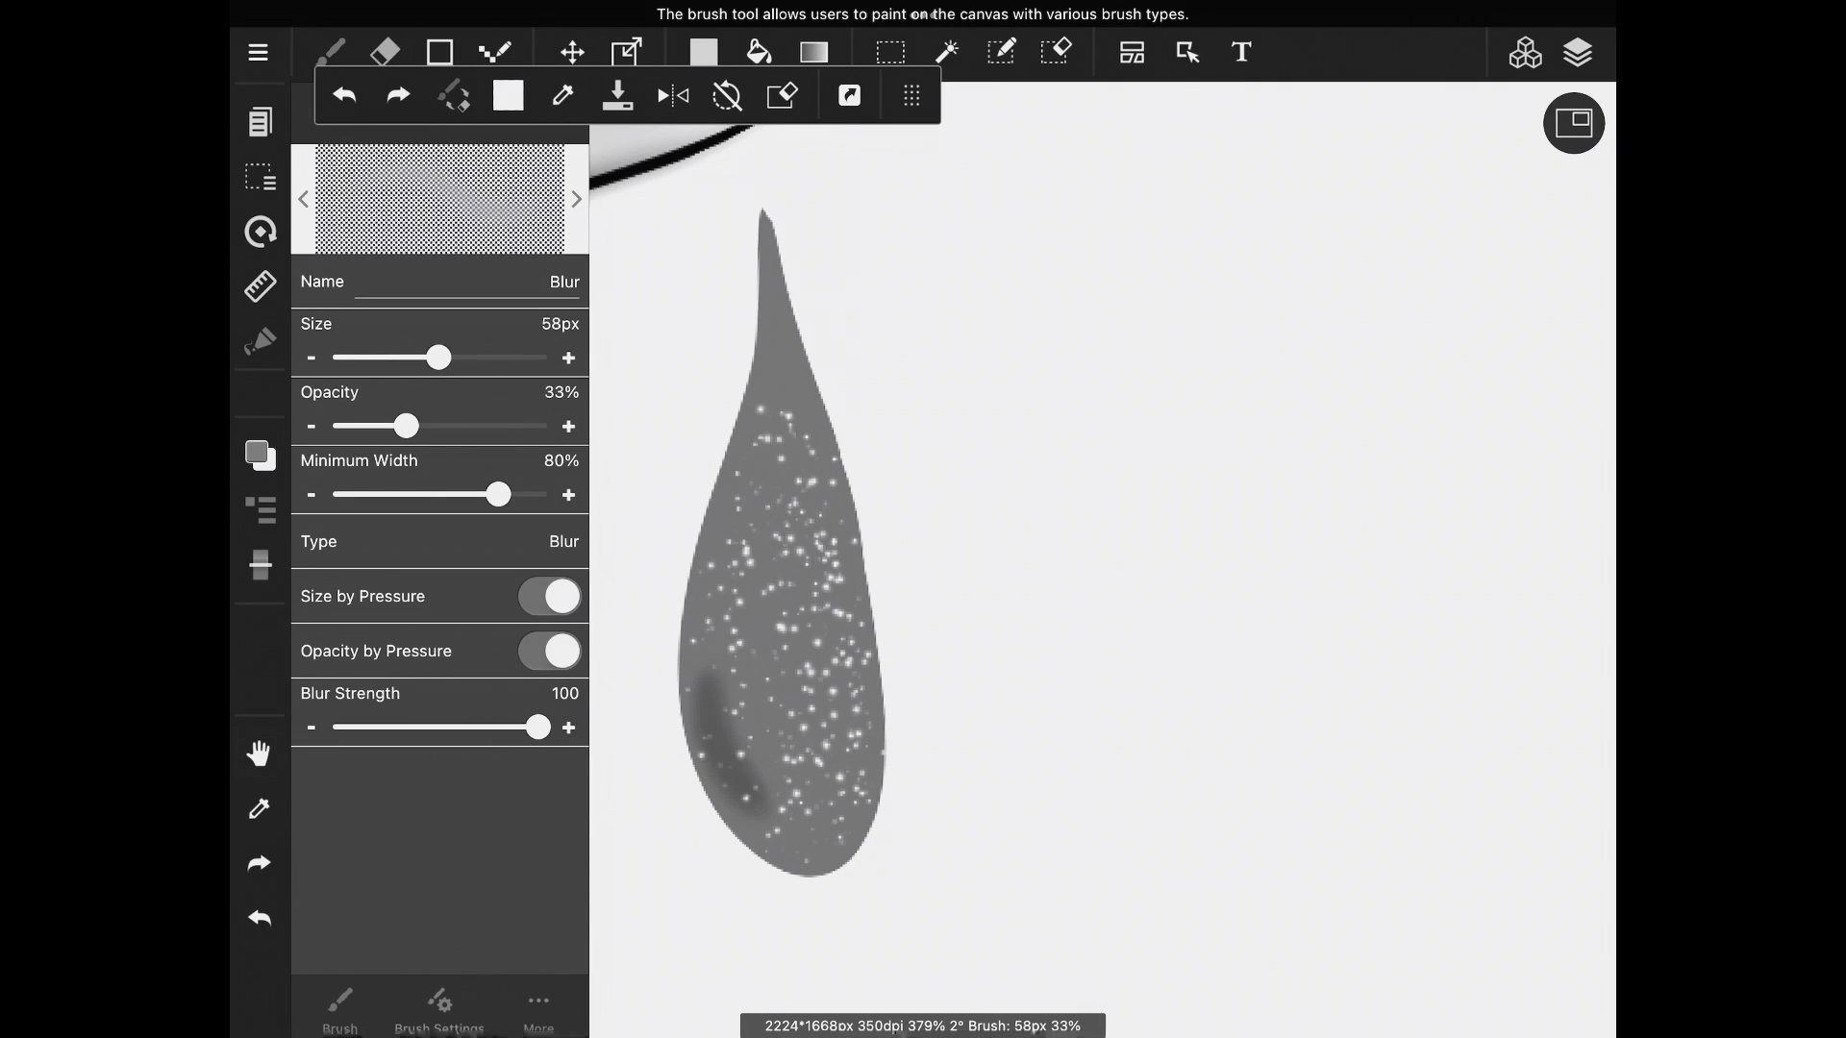
pyautogui.moveTo(432, 357); pyautogui.dragTo(413, 357)
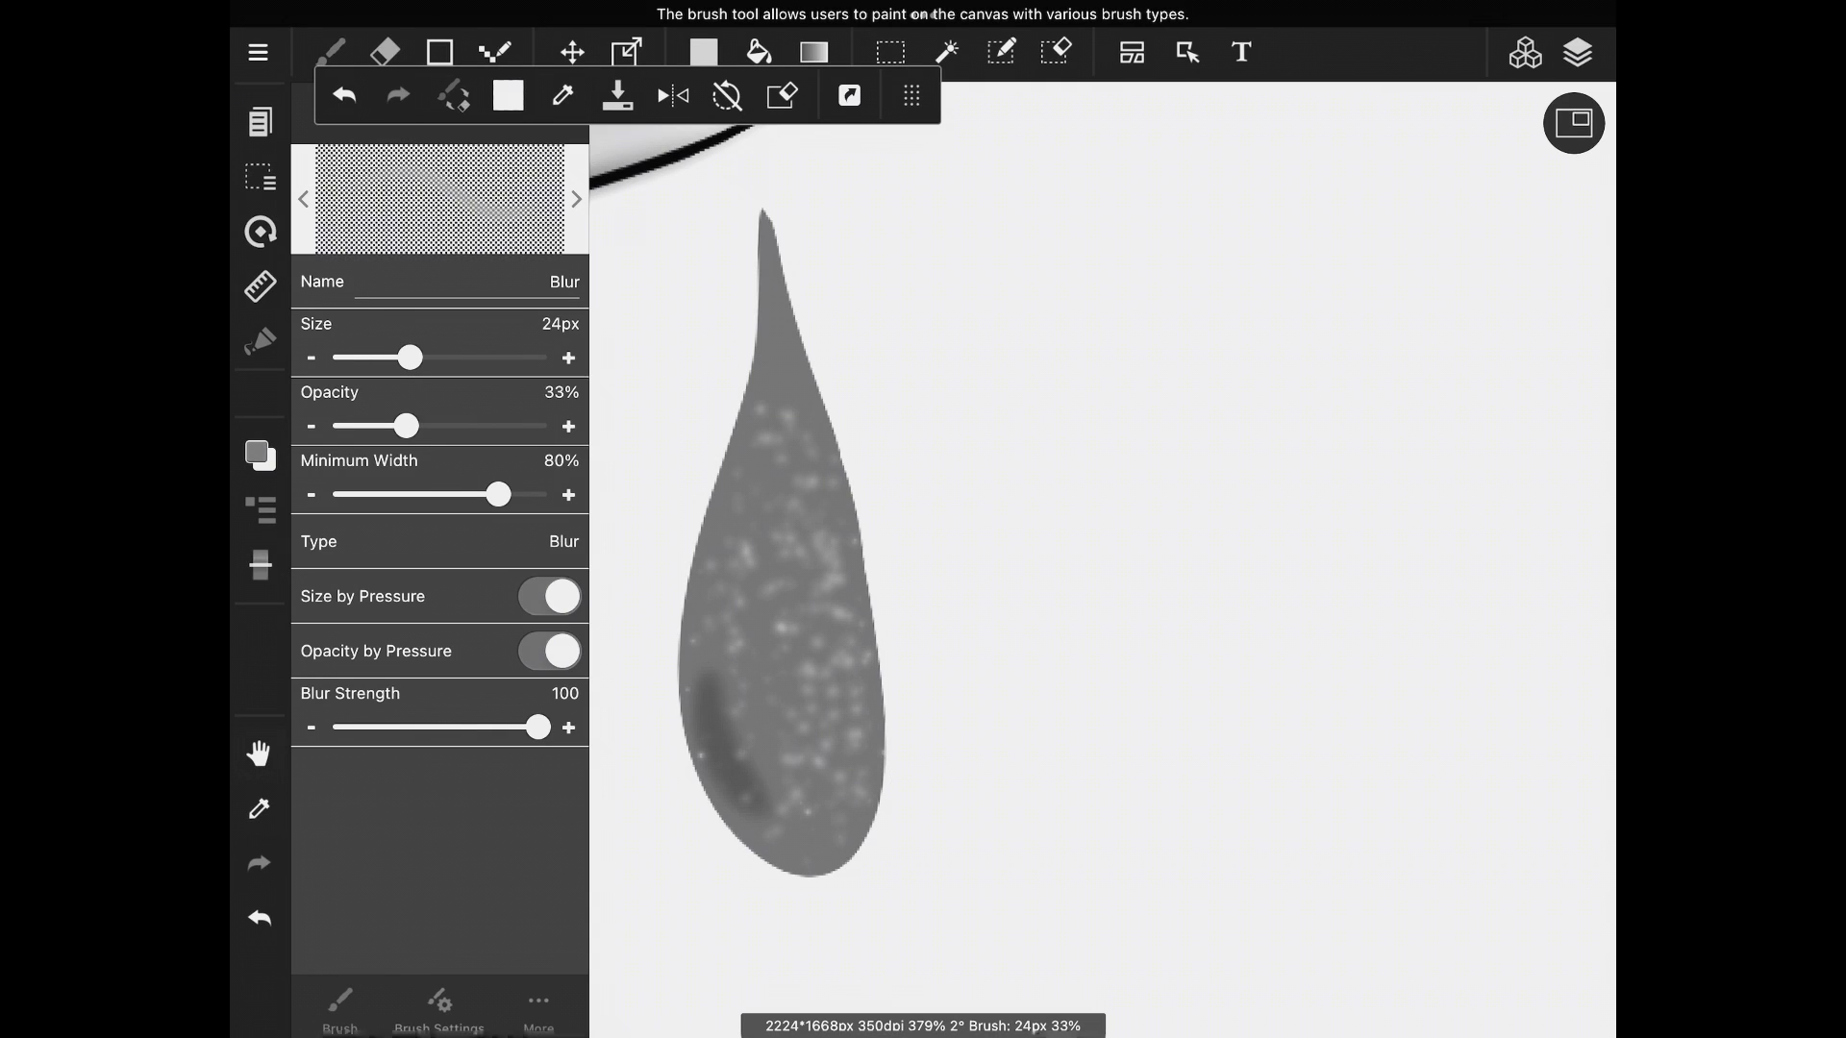